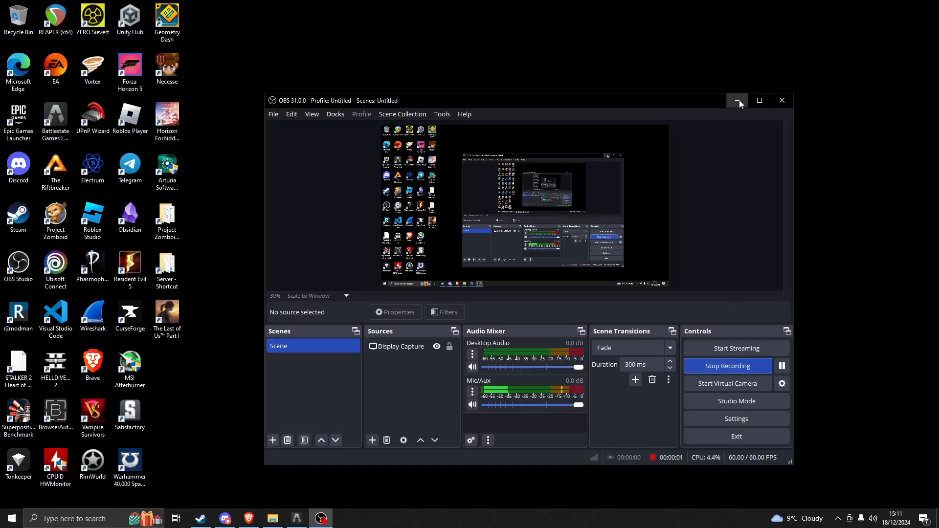
Minimise the OBS Studio window to reveal the desktop shortcuts
{"action": "left_click", "coordinate": [737, 99]}
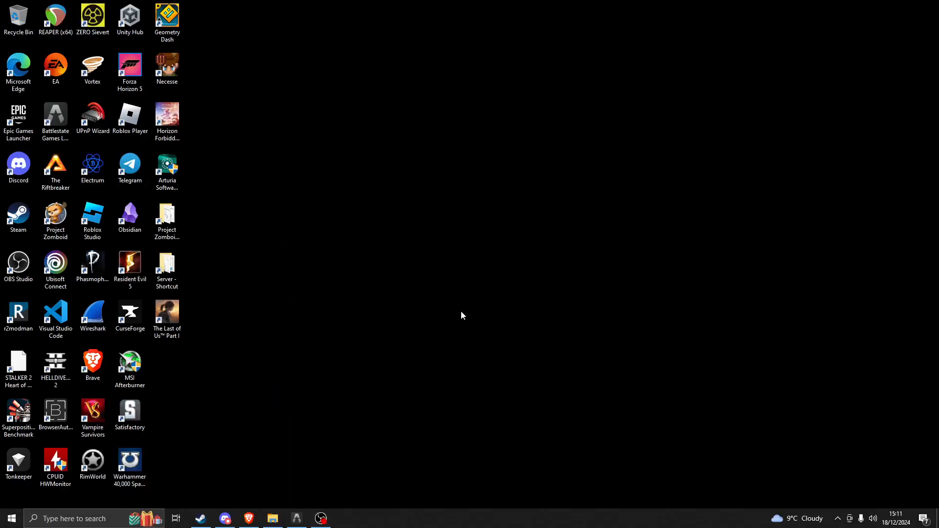
{"action": "mouse_move", "coordinate": [333, 228]}
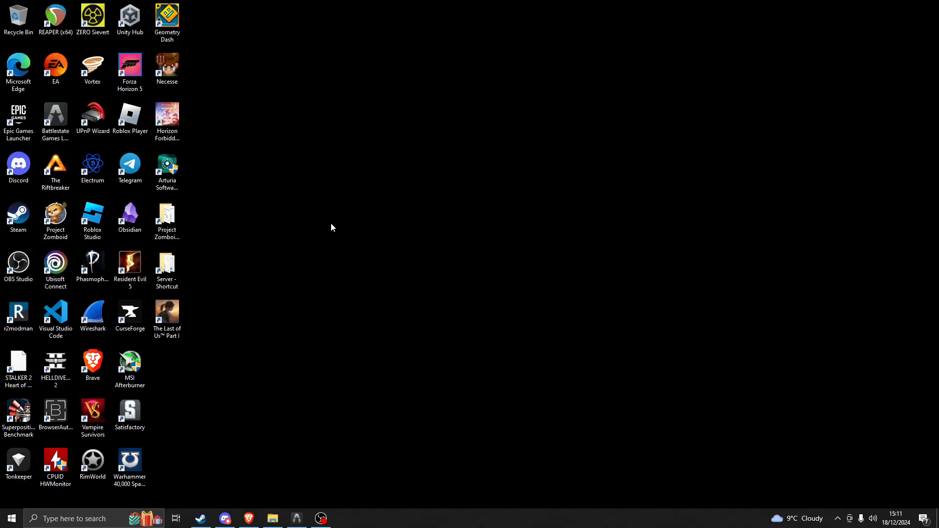
{"action": "mouse_move", "coordinate": [246, 201]}
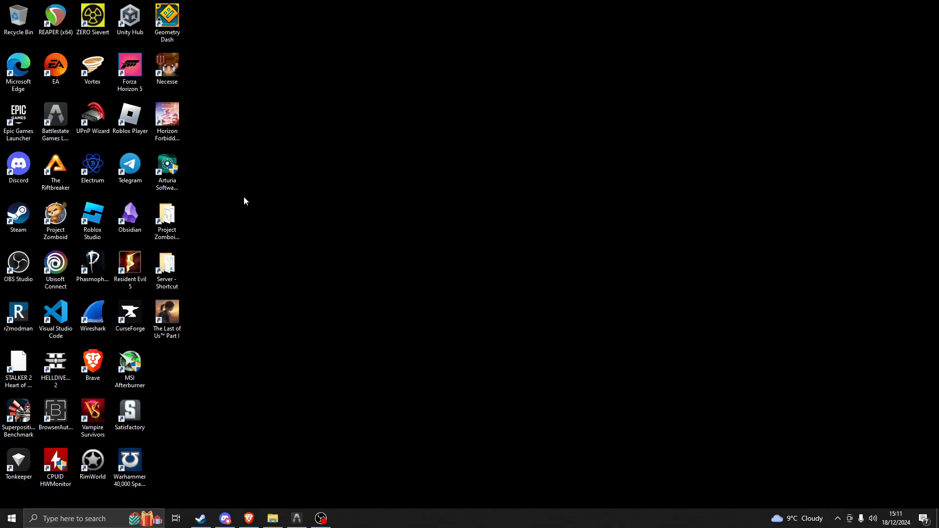
{"action": "mouse_move", "coordinate": [402, 206]}
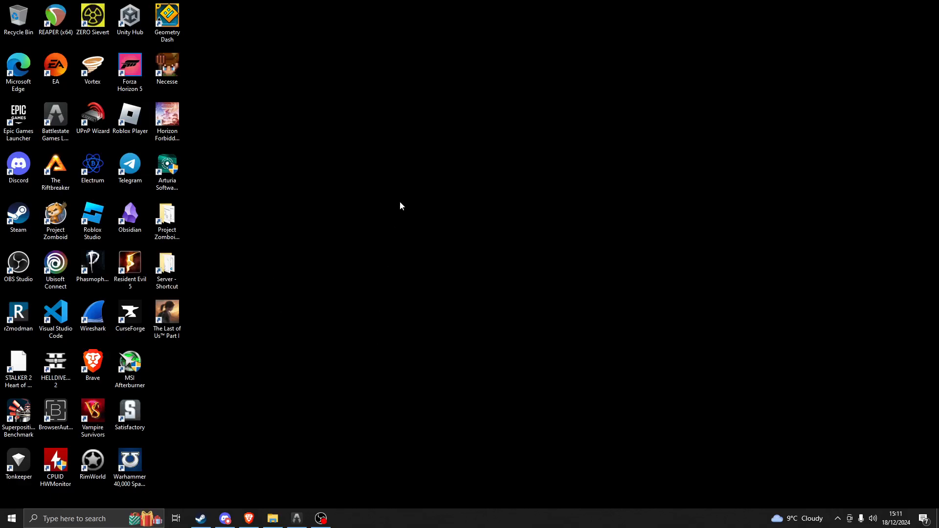
{"action": "mouse_move", "coordinate": [350, 347]}
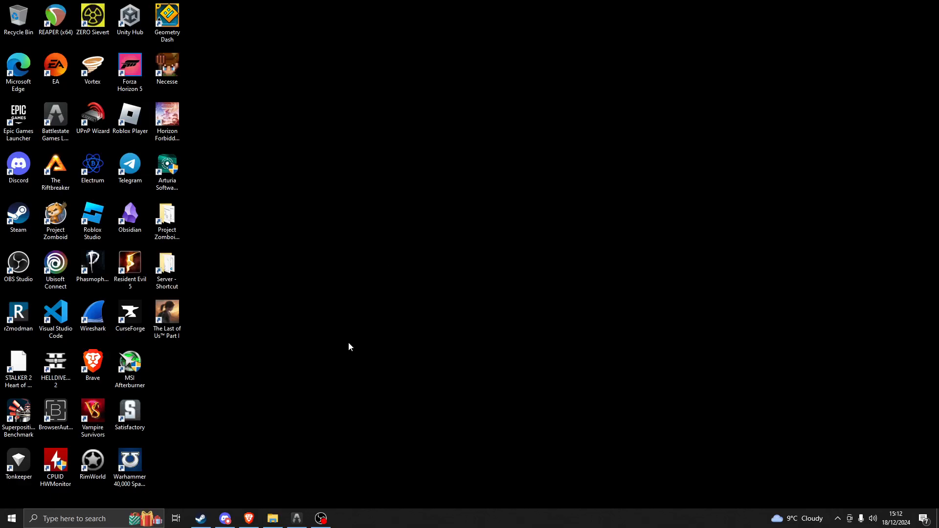
Download the DDU 18.0.8.9 zip from Guru3D's EU mirror and open it from Brave's downloads
{"action": "left_click", "coordinate": [248, 519]}
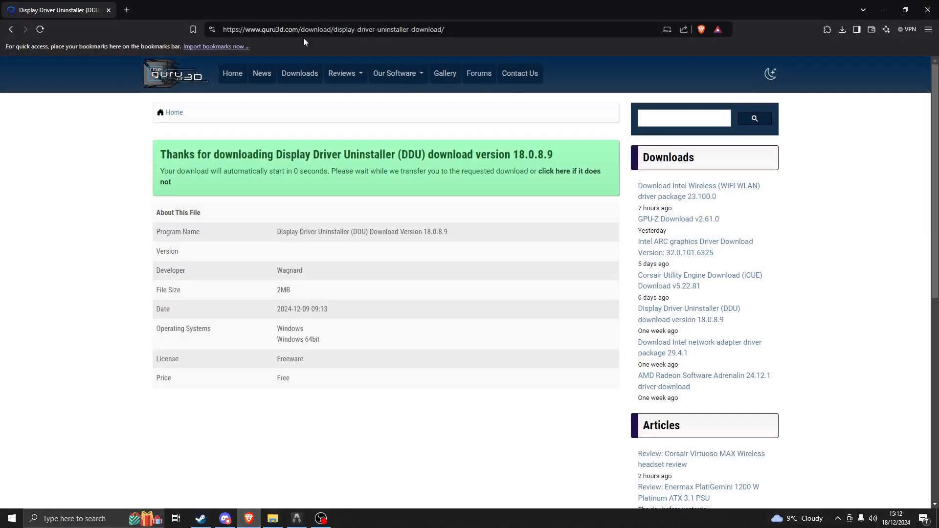
{"action": "mouse_move", "coordinate": [26, 28]}
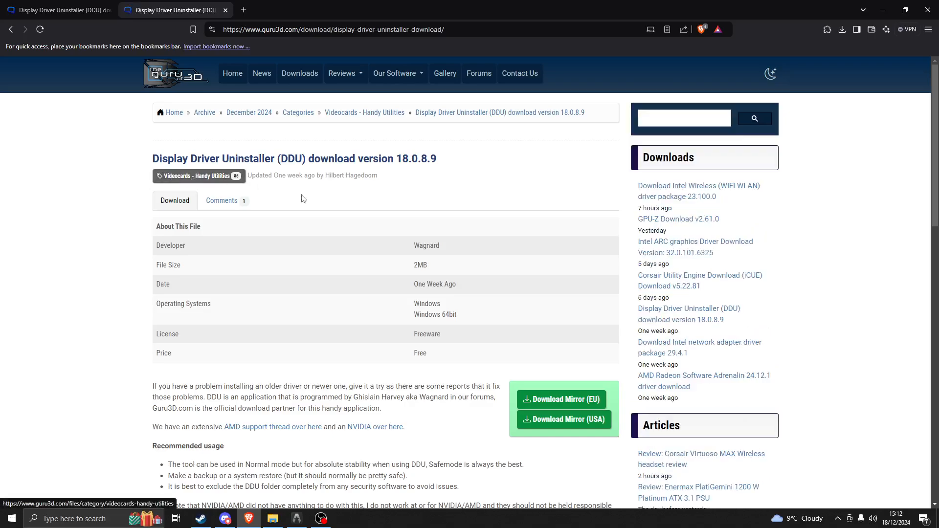
{"action": "scroll", "scroll_direction": "down", "scroll_amount": 3}
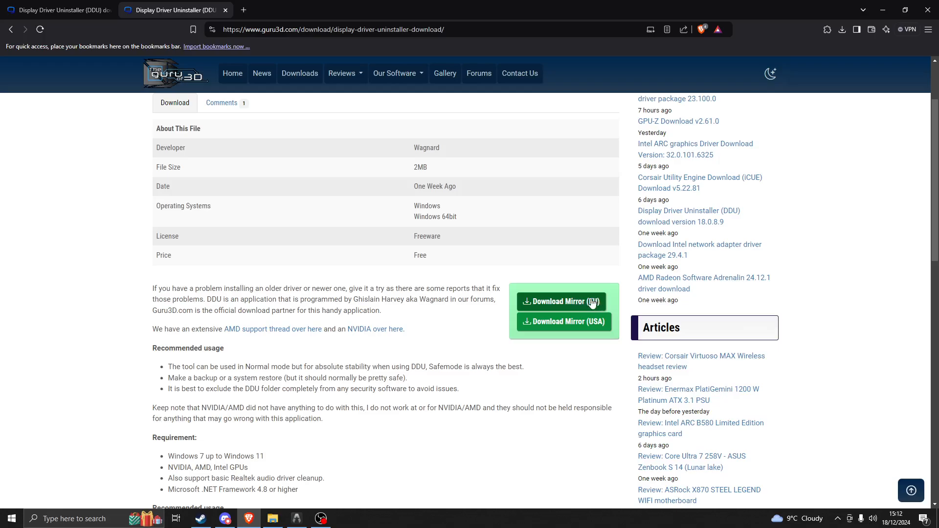
{"action": "left_click", "coordinate": [562, 302]}
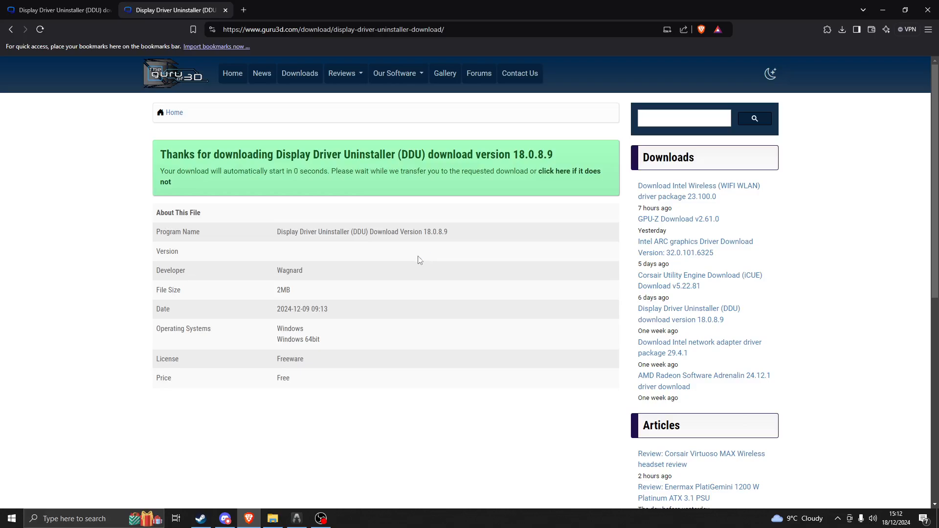
{"action": "left_click", "coordinate": [273, 519]}
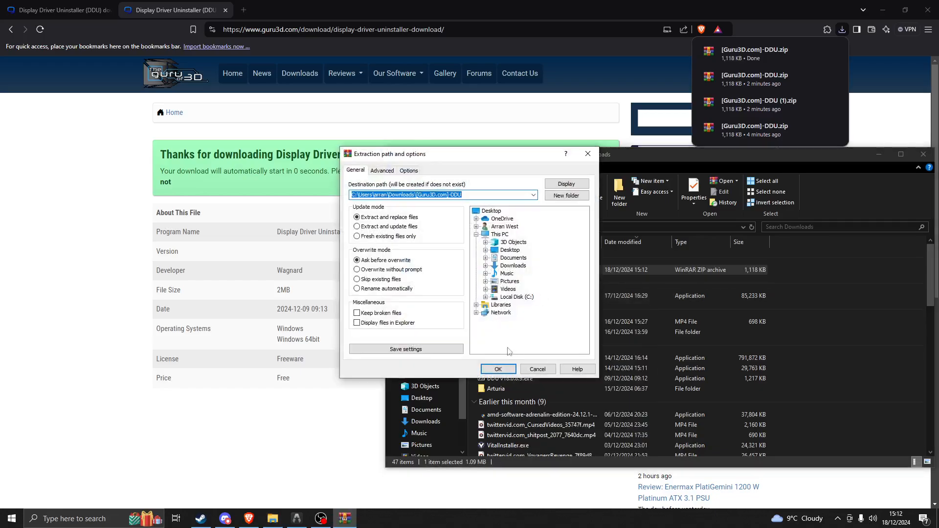
Extract the DDU zip with WinRAR, then unpack its 7-Zip self-extractor into the DDU v18.0.8.9 folder
{"action": "left_click", "coordinate": [498, 368]}
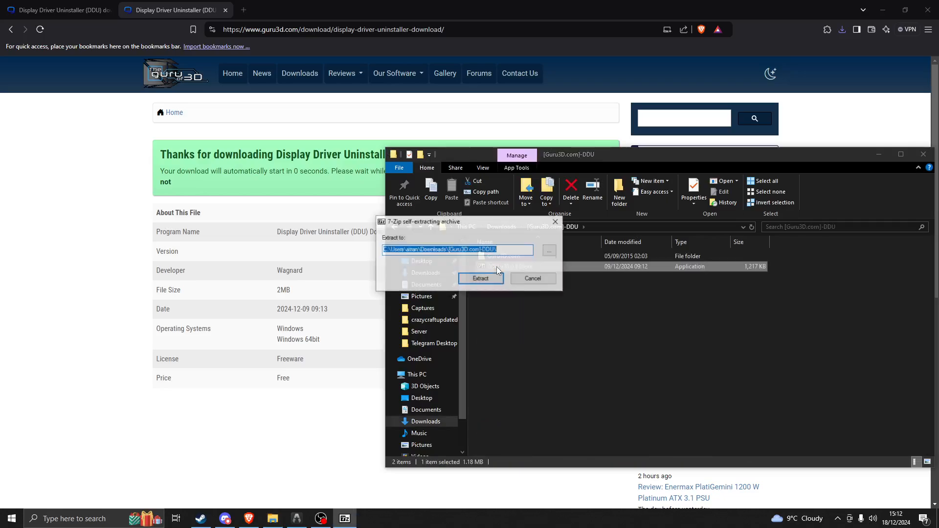
{"action": "left_click", "coordinate": [480, 278]}
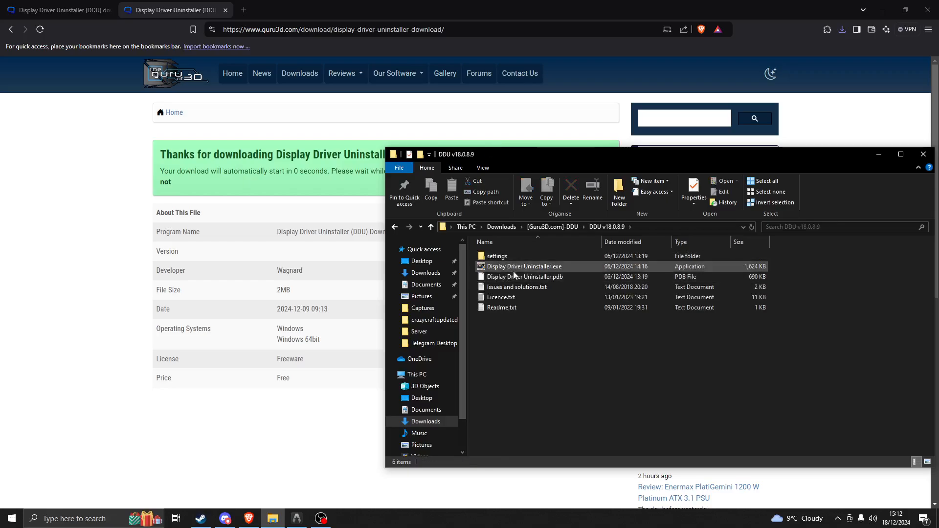
{"action": "mouse_move", "coordinate": [537, 271]}
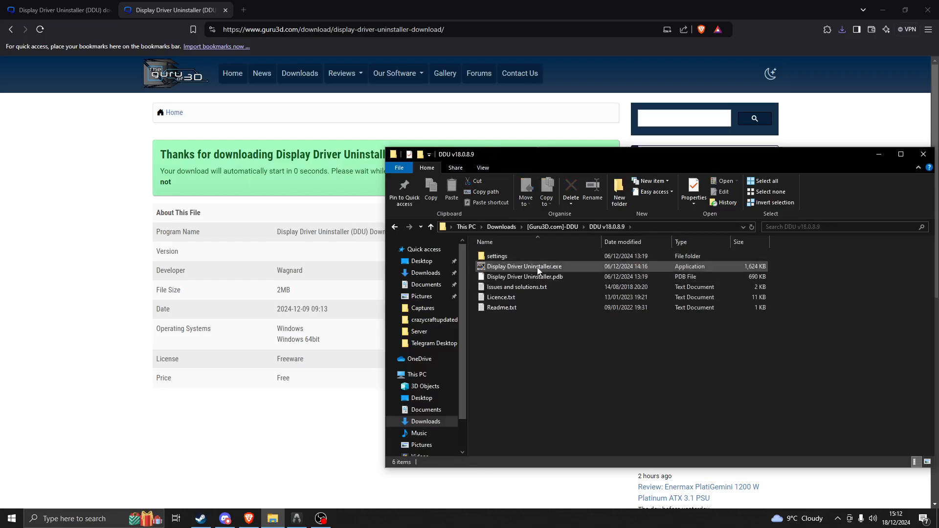
Launch Display Driver Uninstaller.exe and close the startup Options window
{"action": "double_click", "coordinate": [524, 266]}
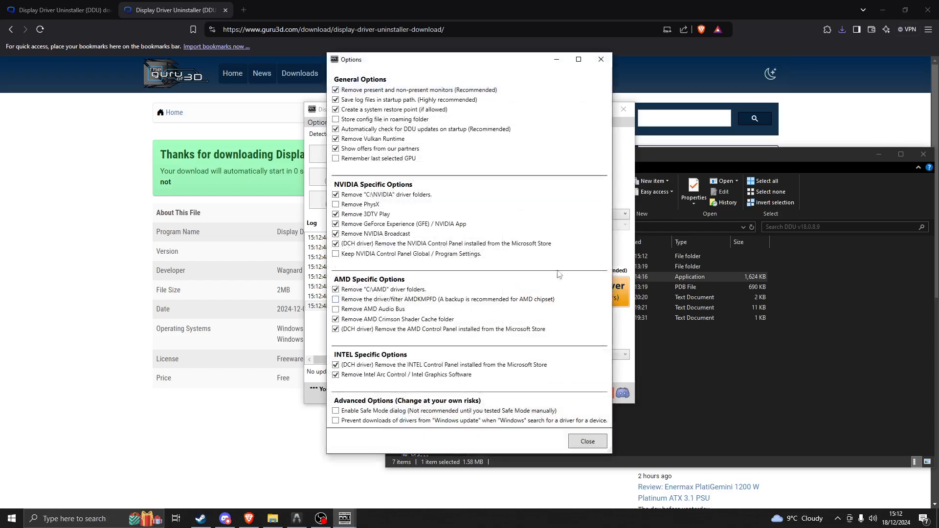
{"action": "left_click", "coordinate": [587, 441]}
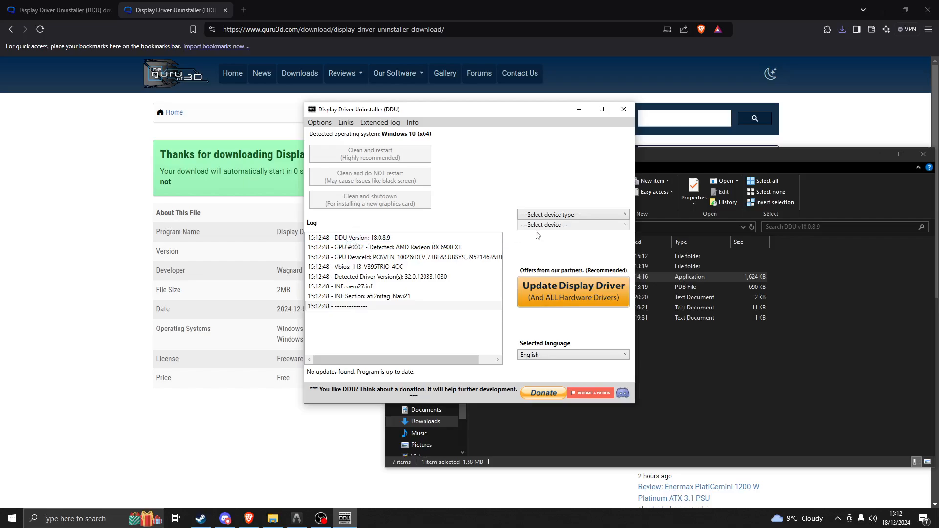
Choose GPU as the device type and NVIDIA as the device to clean
{"action": "left_click", "coordinate": [573, 214]}
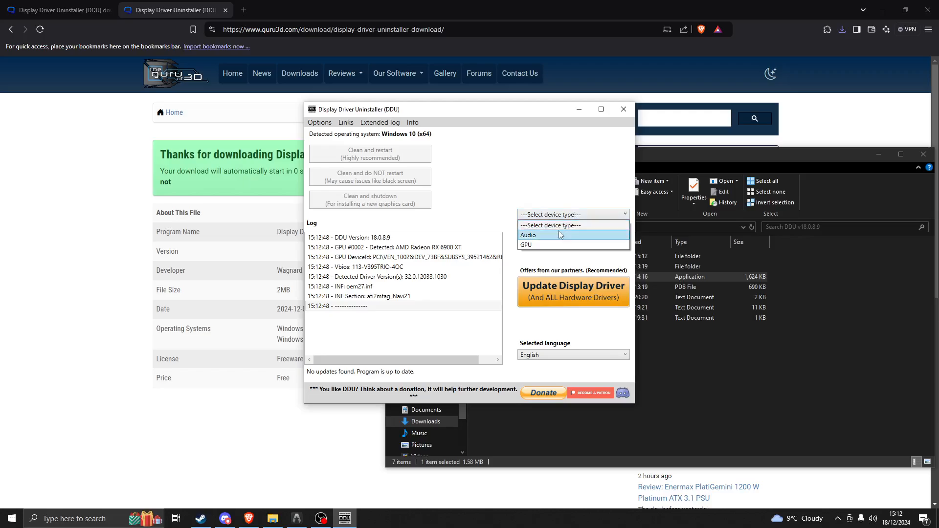
{"action": "left_click", "coordinate": [525, 245]}
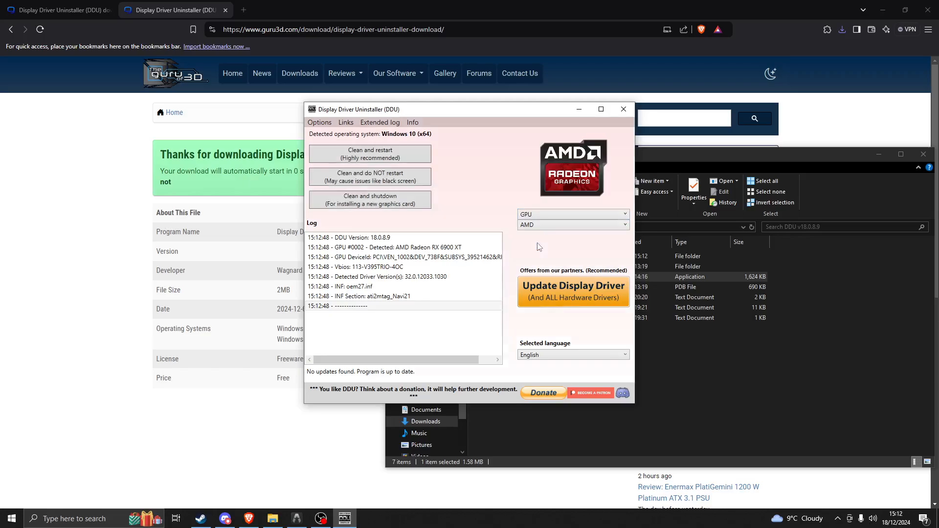
{"action": "left_click", "coordinate": [573, 225]}
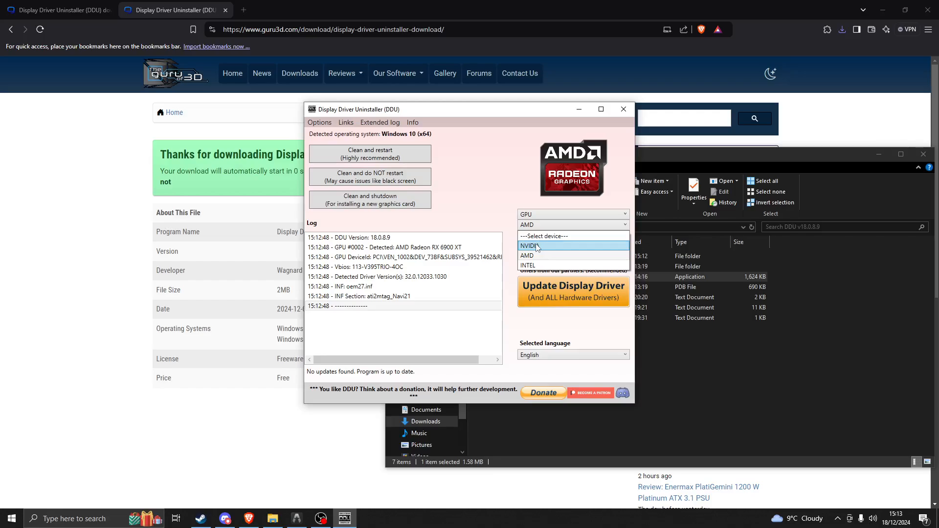
{"action": "left_click", "coordinate": [528, 246]}
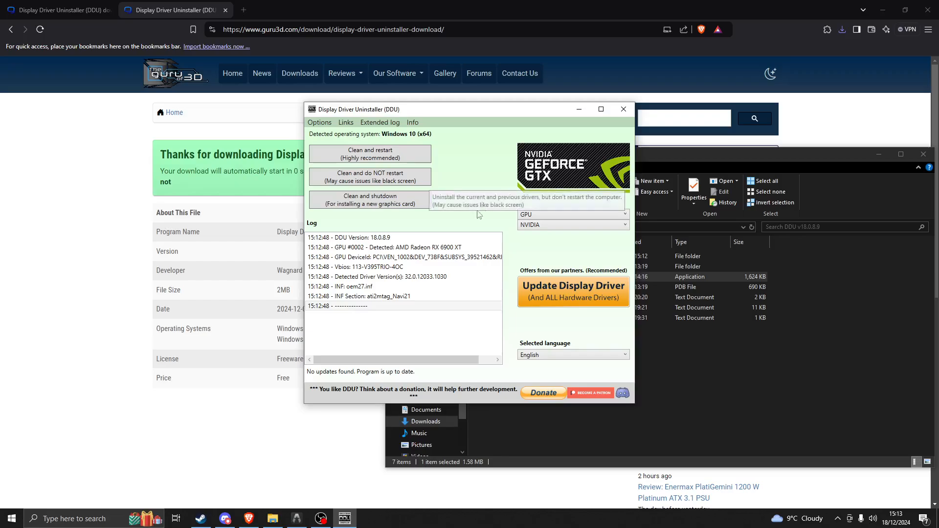
{"action": "mouse_move", "coordinate": [398, 215]}
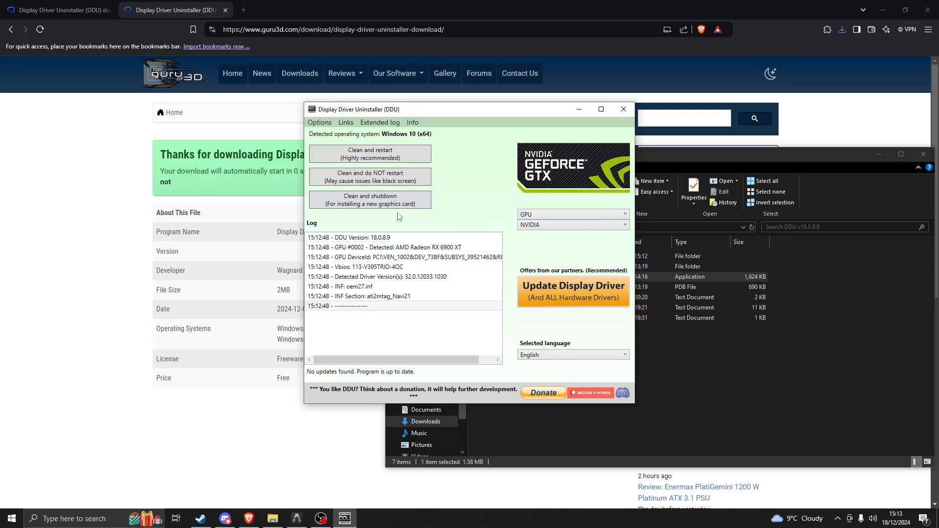
{"action": "mouse_move", "coordinate": [407, 215]}
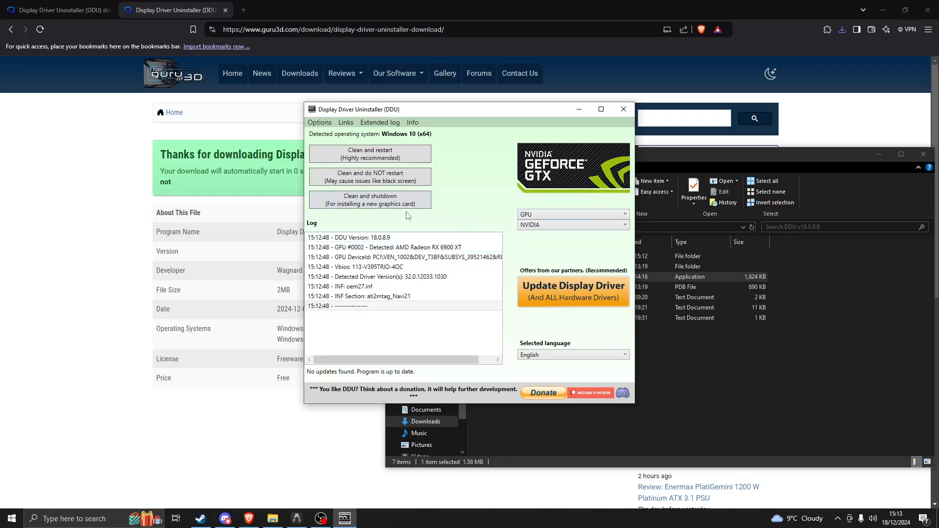
Keep GPU as the device type and switch the device to clean to AMD
{"action": "left_click", "coordinate": [573, 215]}
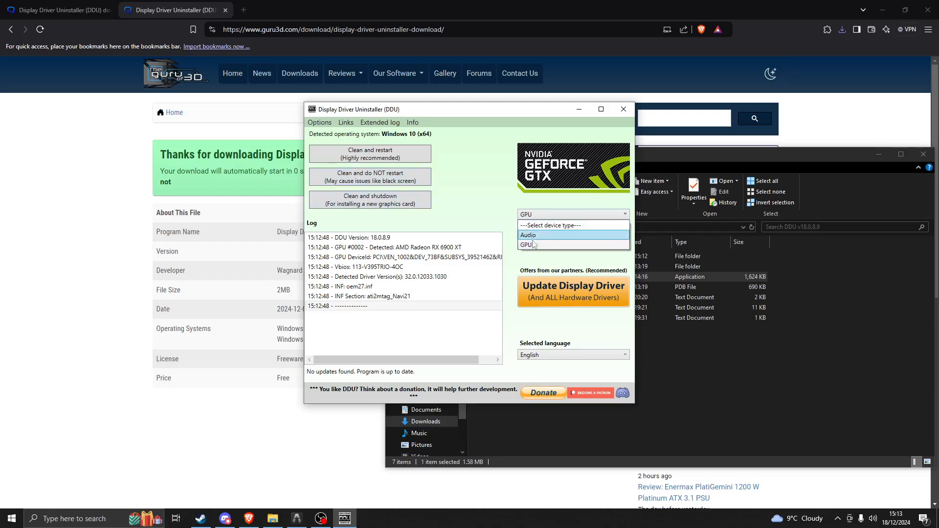
{"action": "left_click", "coordinate": [526, 245]}
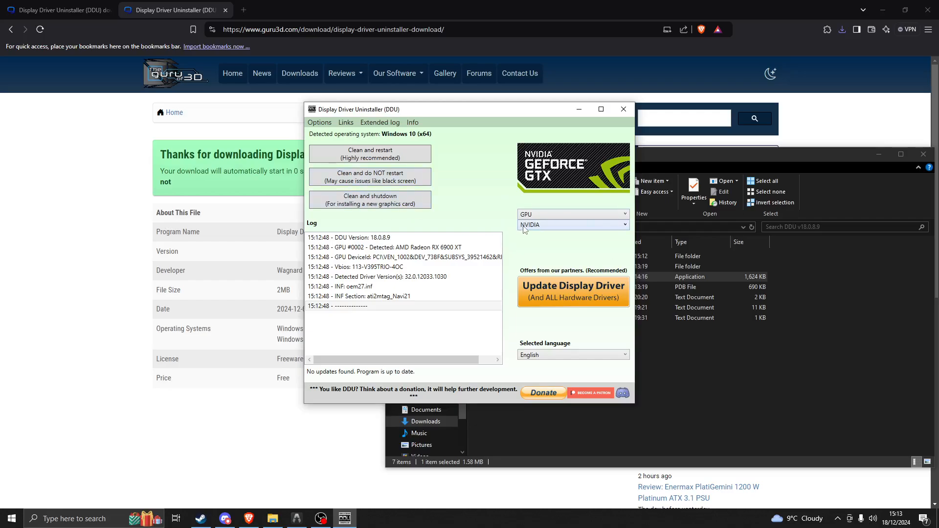
{"action": "left_click", "coordinate": [573, 225]}
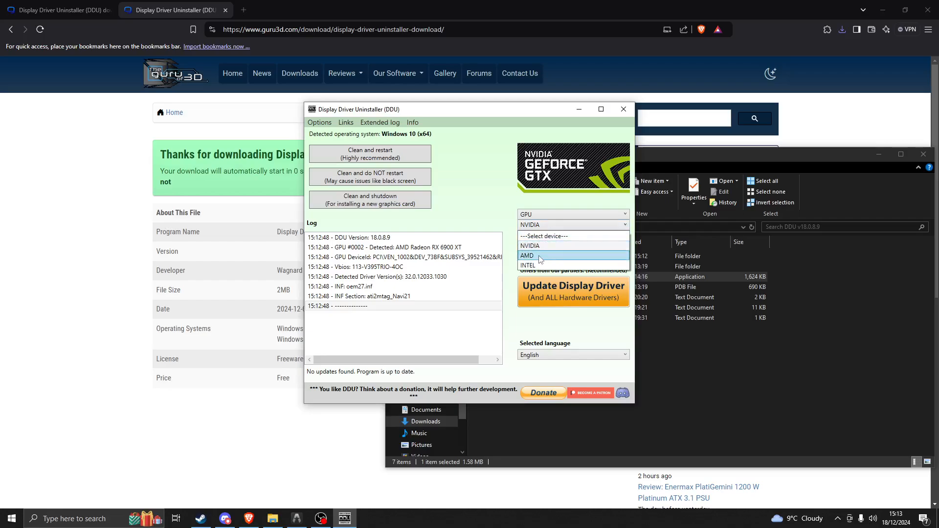
{"action": "left_click", "coordinate": [528, 255]}
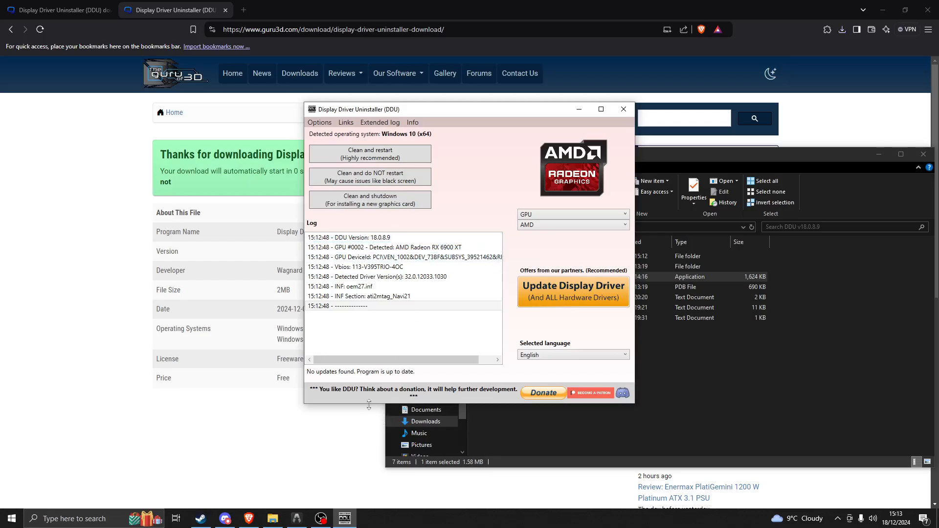
{"action": "mouse_move", "coordinate": [334, 505]}
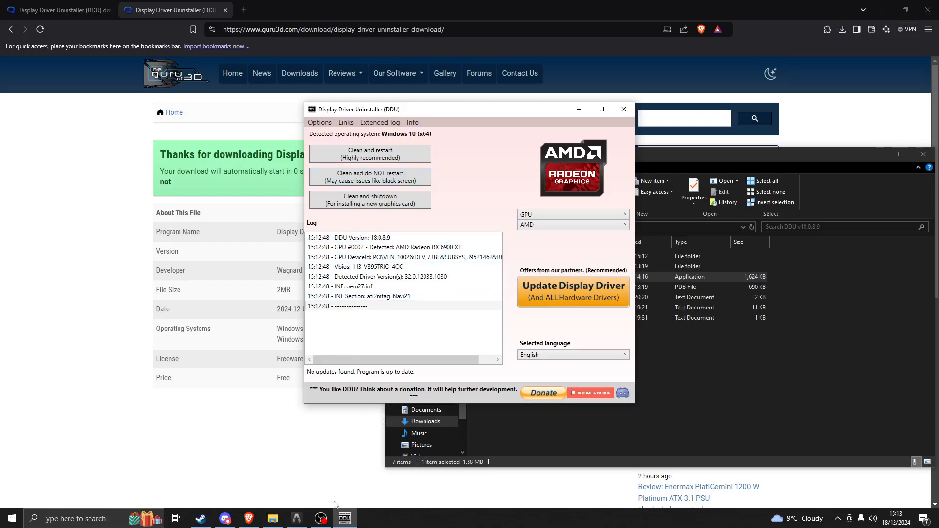